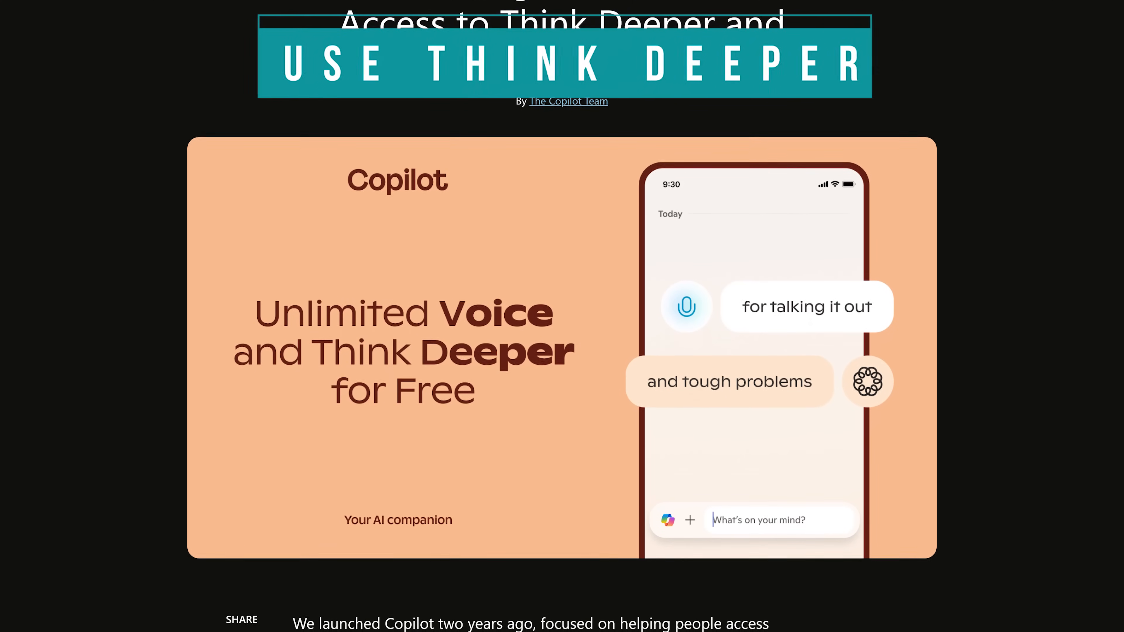
# - With Think Deeper on, ask whether to buy a generator for a neighborhood with wind-caused outages
pyautogui.scroll(-3)
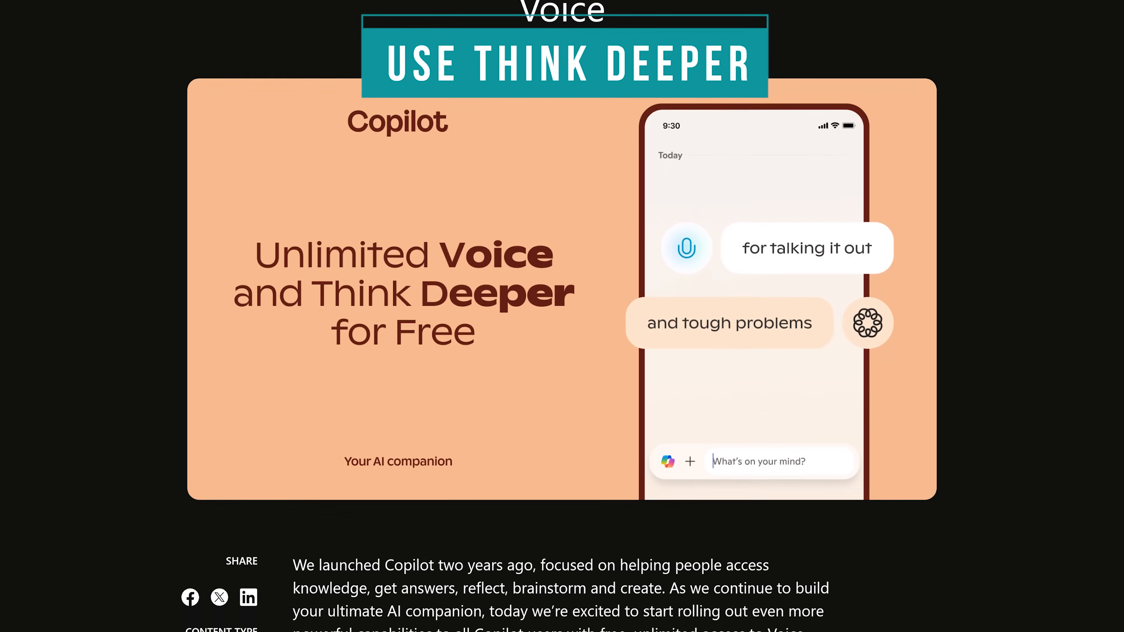
pyautogui.scroll(-3)
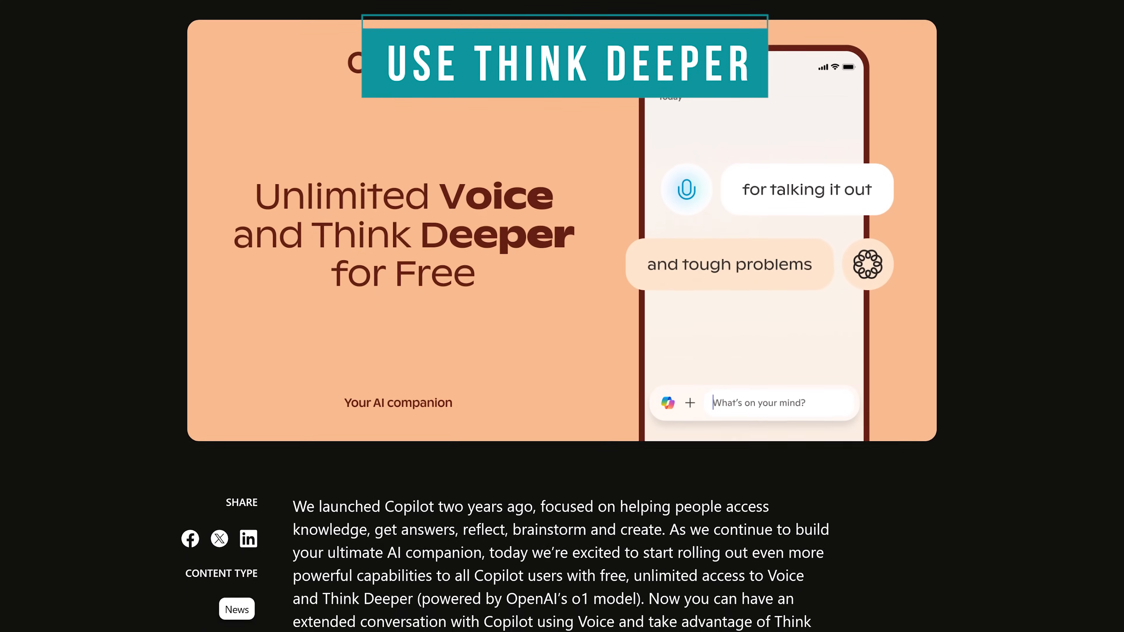
pyautogui.scroll(-3)
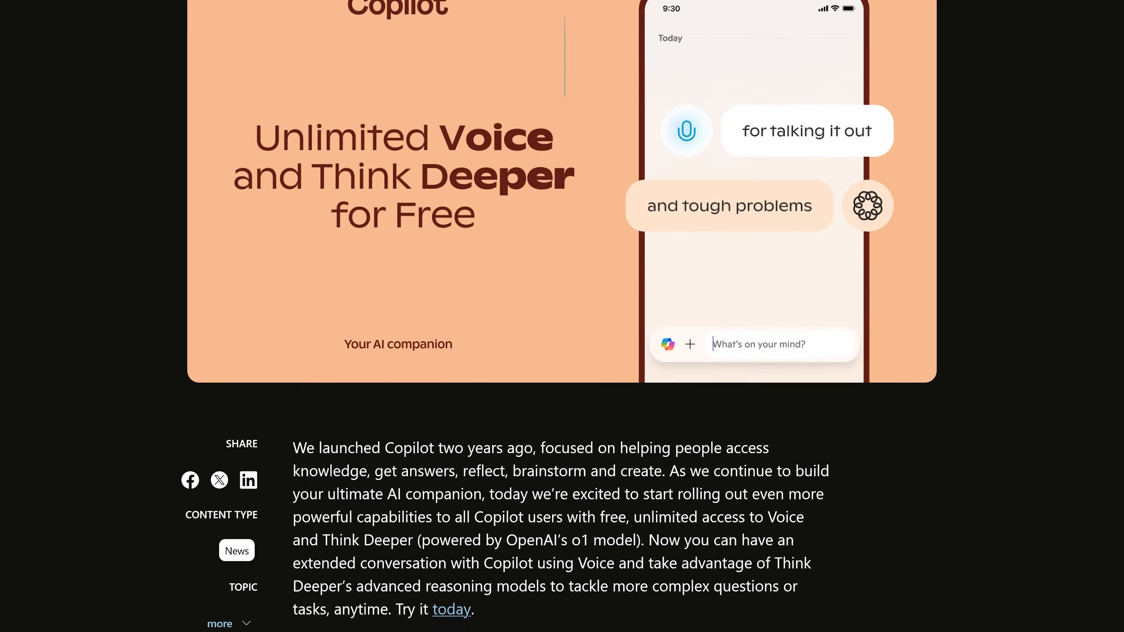
pyautogui.scroll(-3)
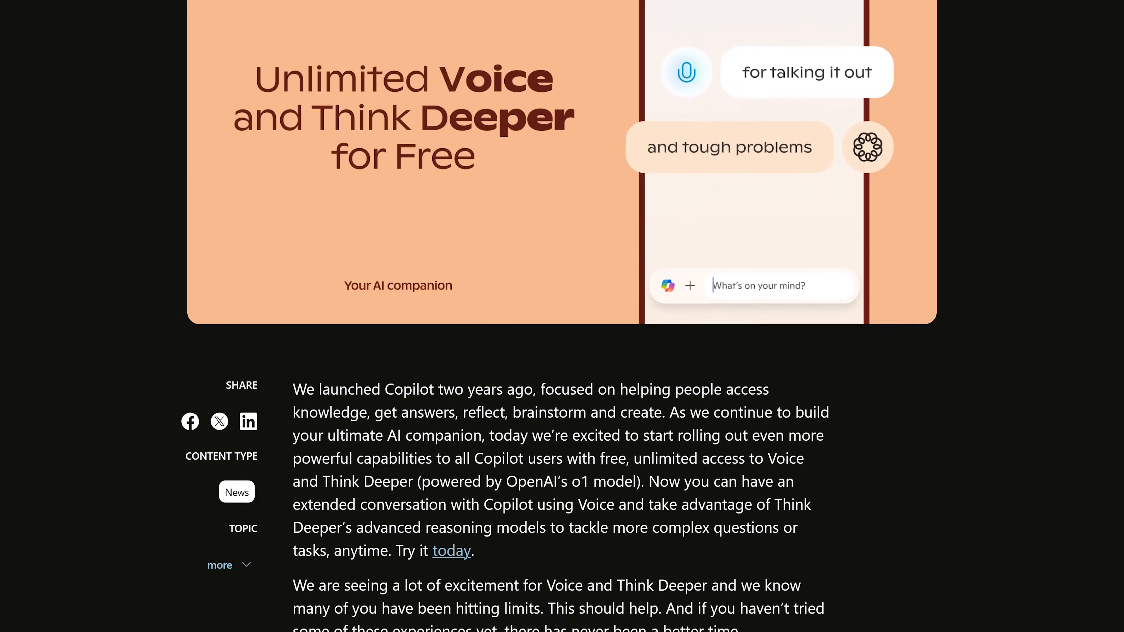
pyautogui.scroll(-3)
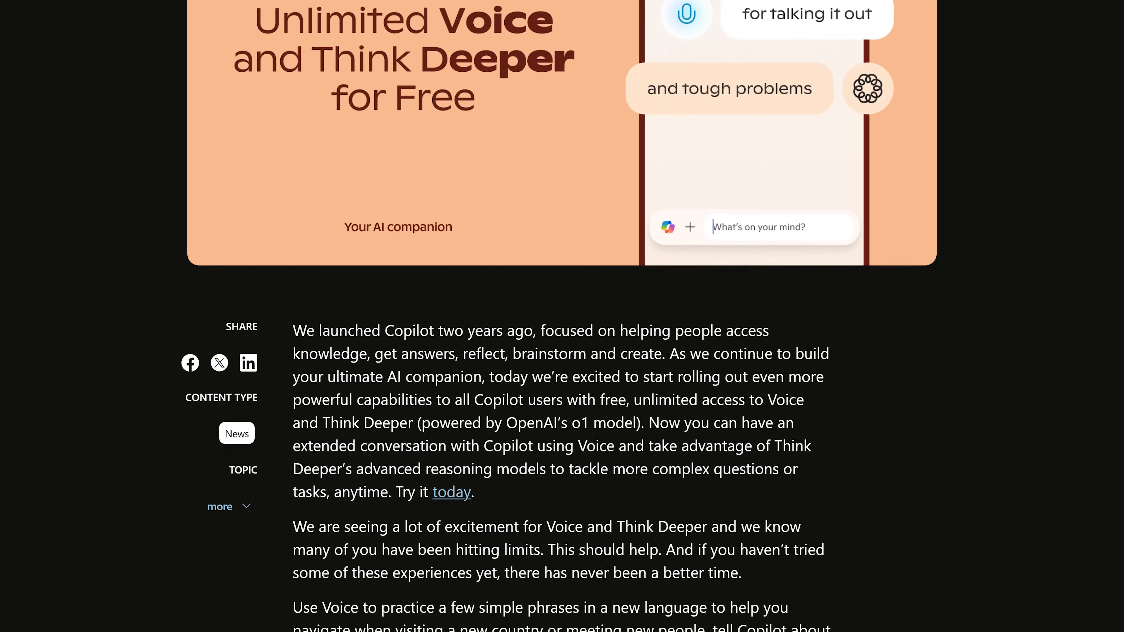
pyautogui.scroll(-3)
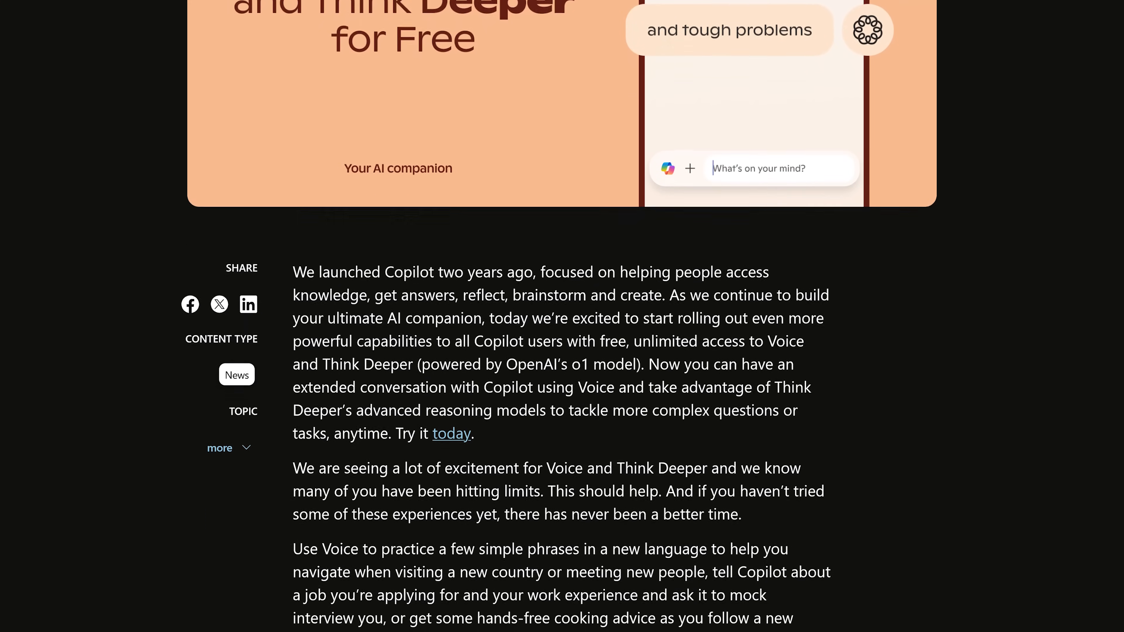
pyautogui.scroll(-3)
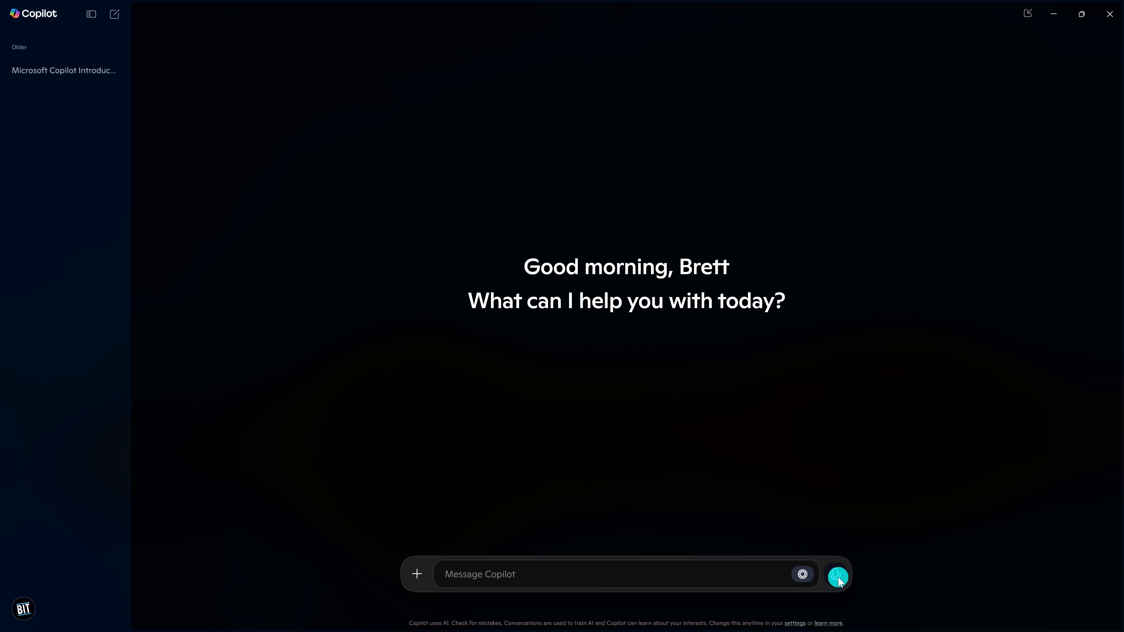
pyautogui.moveTo(802, 574)
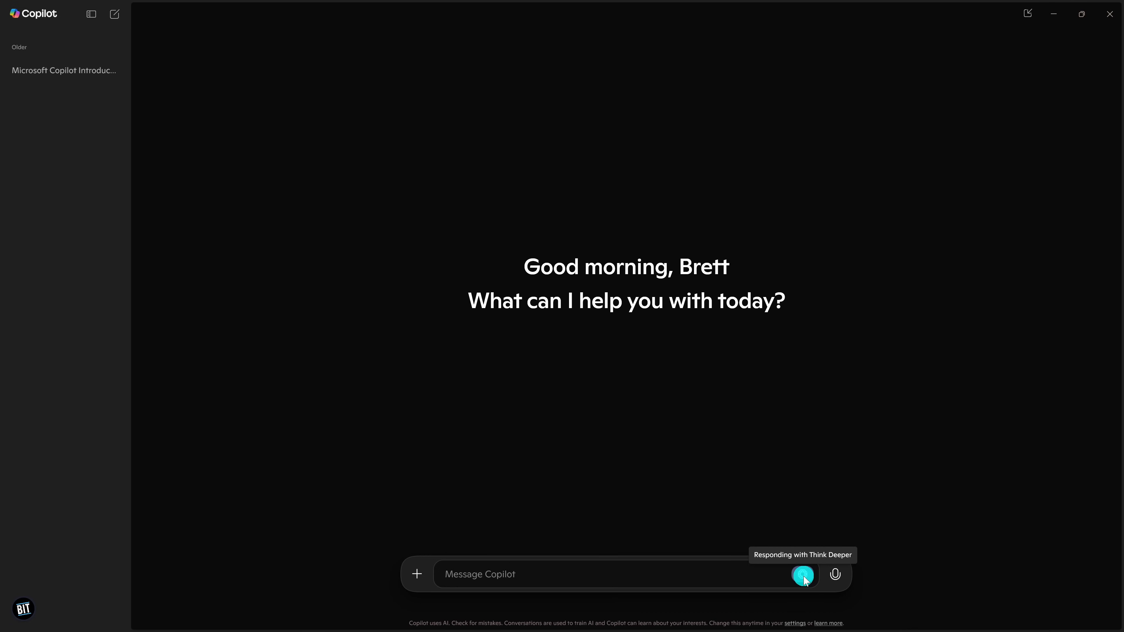
pyautogui.click(803, 574)
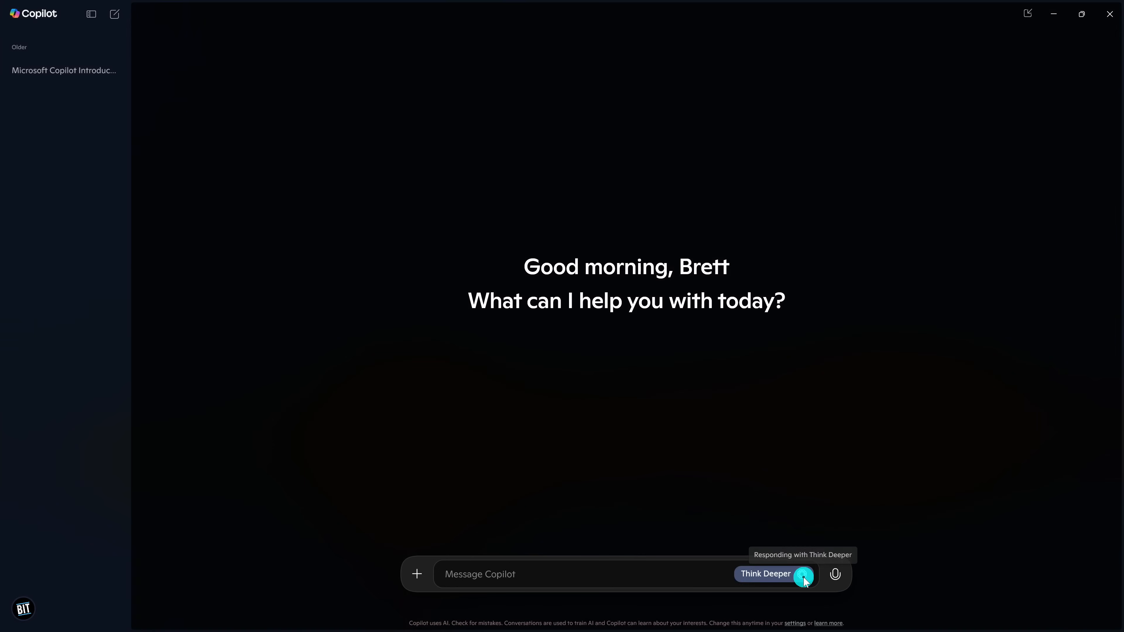
pyautogui.write('"I live in a neighborhood that has power outage every time there is high wind. Should I buy a generator? What are the pros and cons, things I should consider, and impact to my budget, and convenience."')
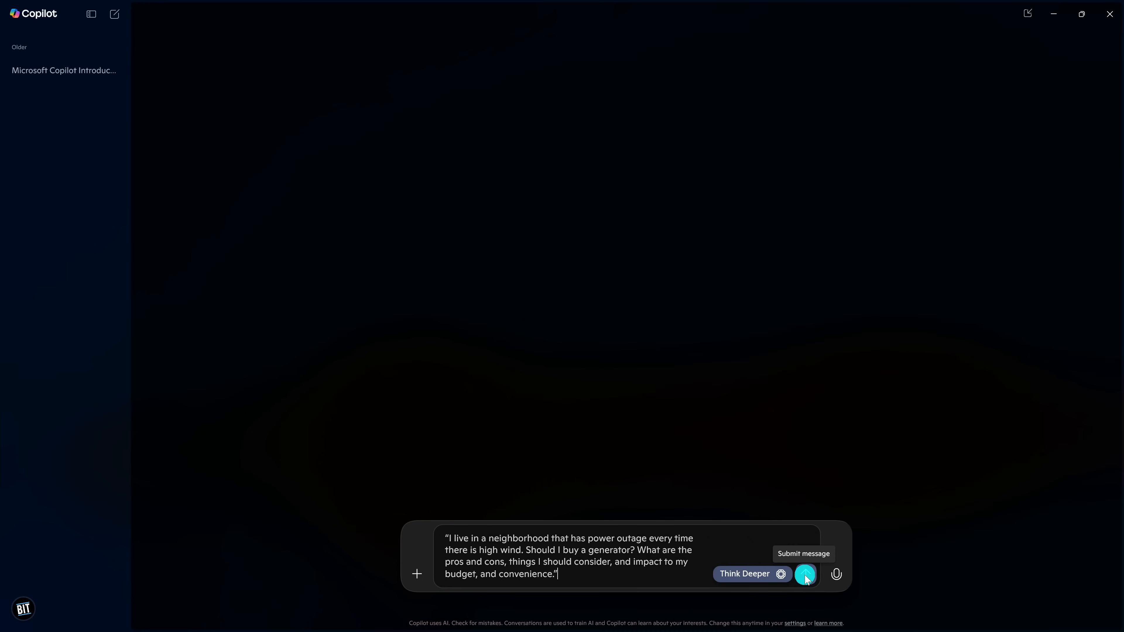
pyautogui.click(804, 575)
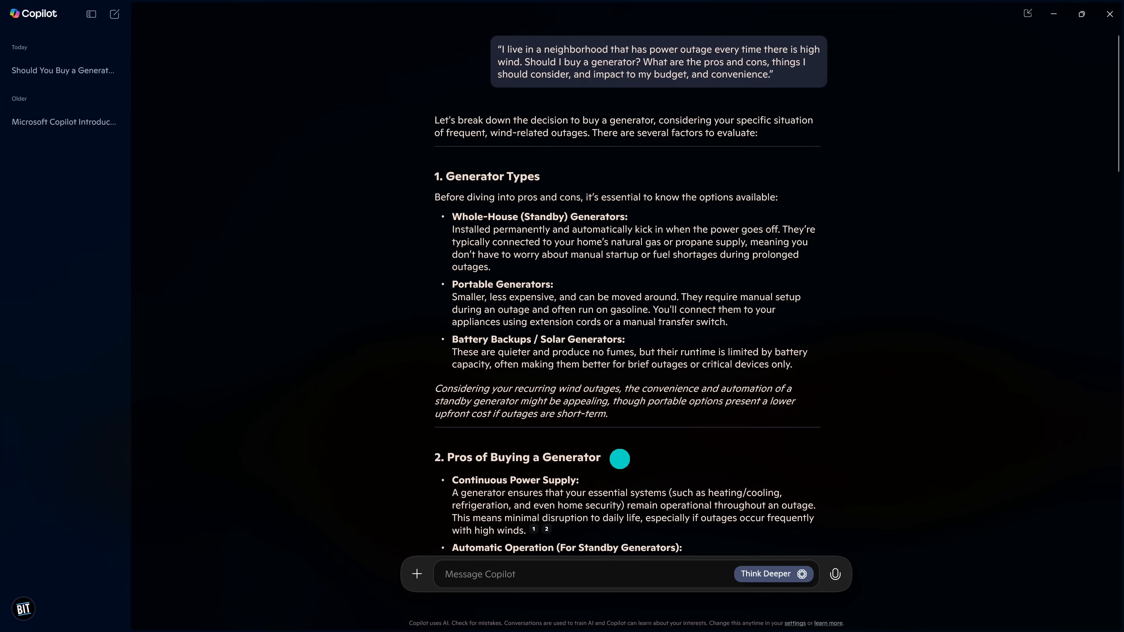
pyautogui.scroll(-3)
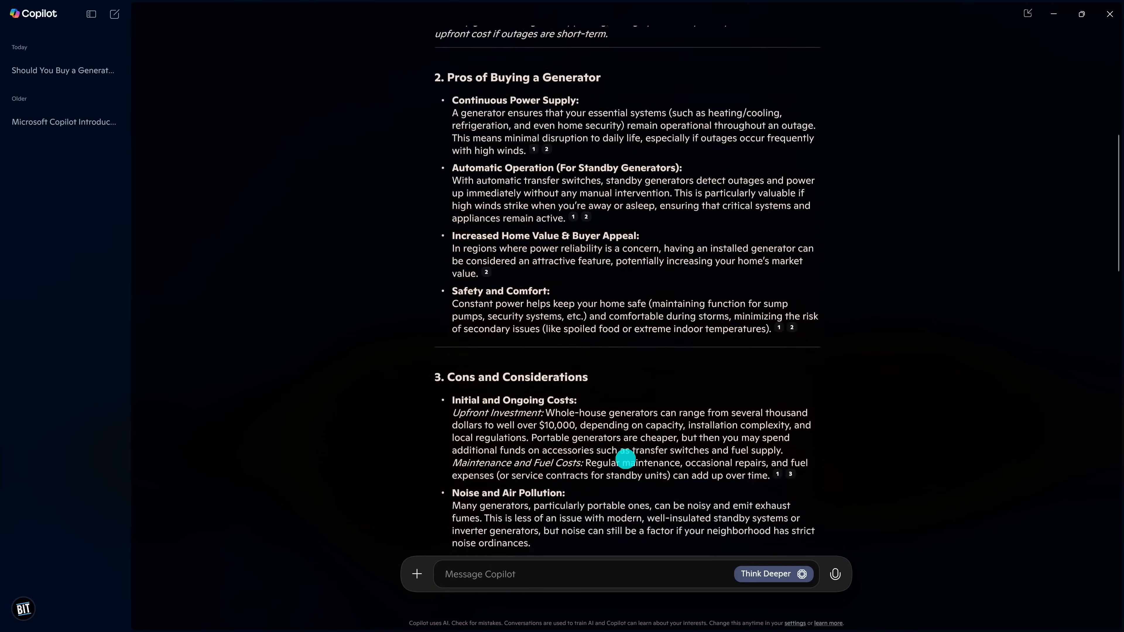
pyautogui.scroll(-3)
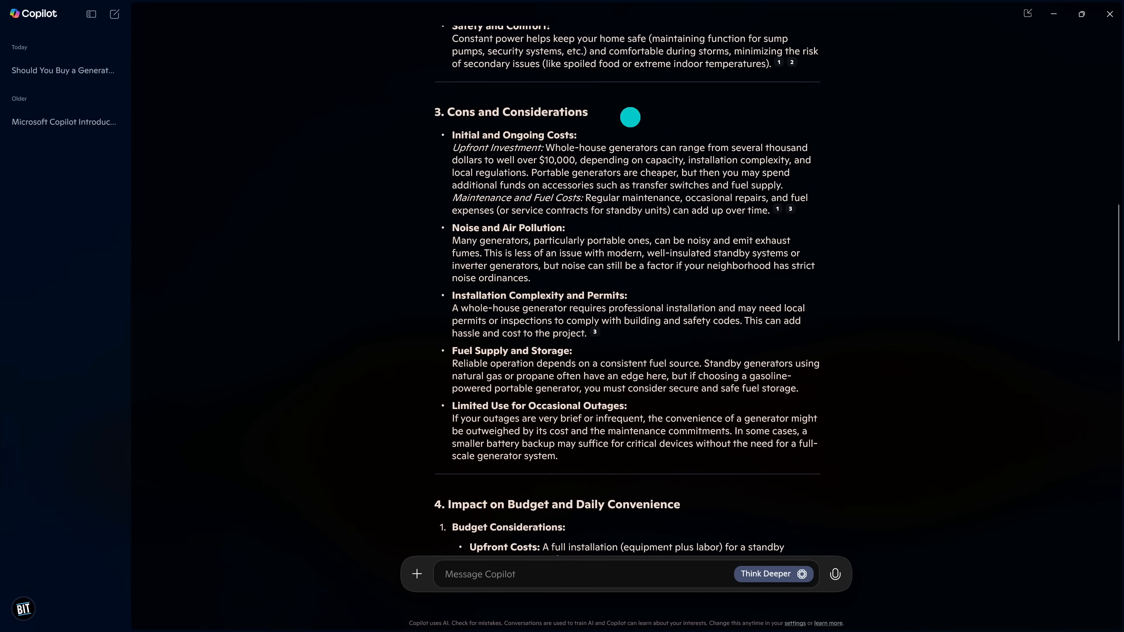
pyautogui.scroll(-3)
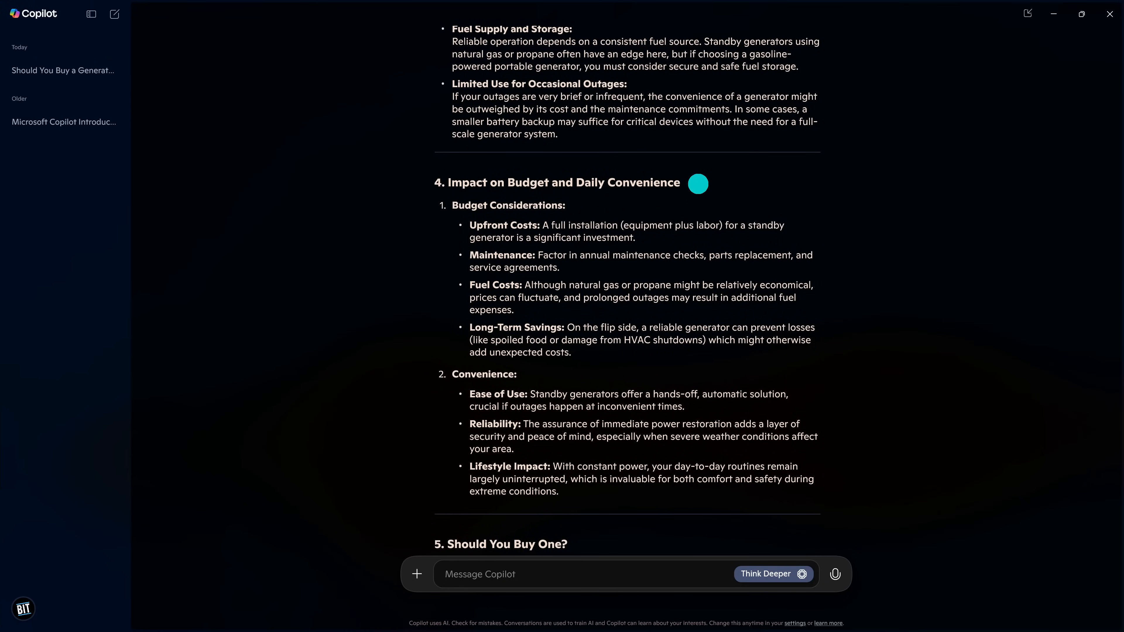
pyautogui.scroll(-3)
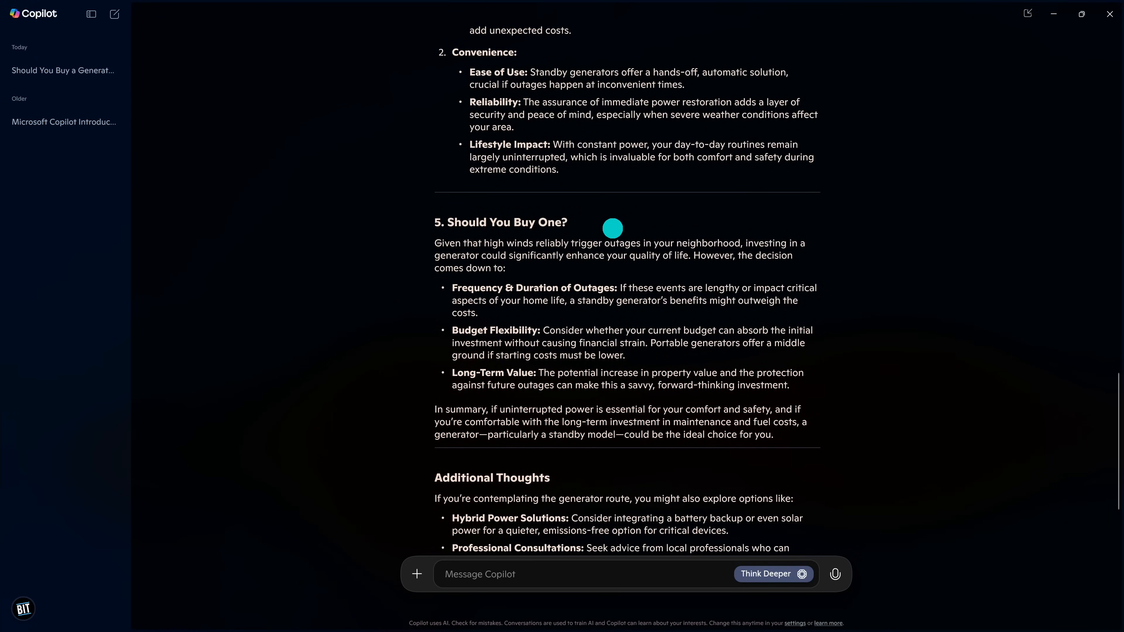
pyautogui.scroll(-3)
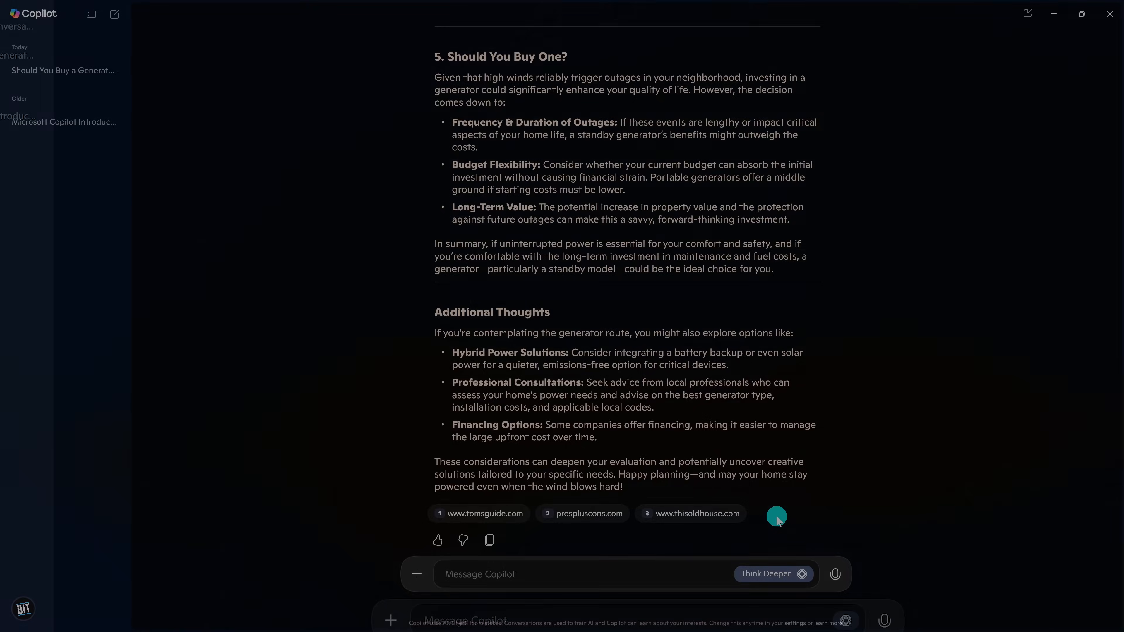
pyautogui.click(833, 573)
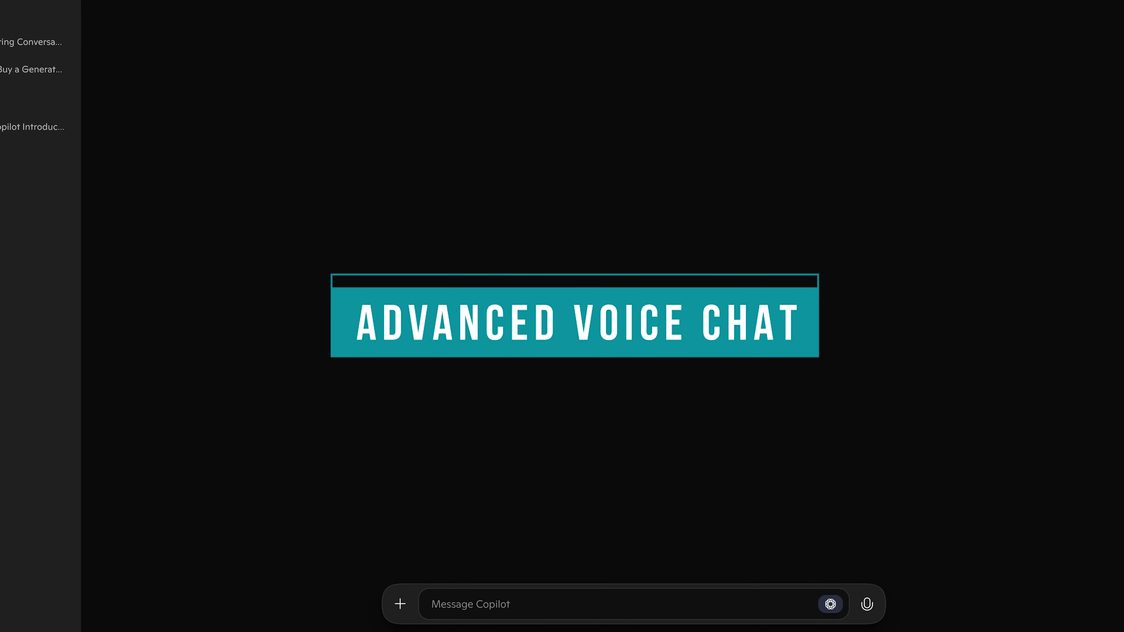
# - Start a spoken voice conversation with Copilot
pyautogui.click(866, 604)
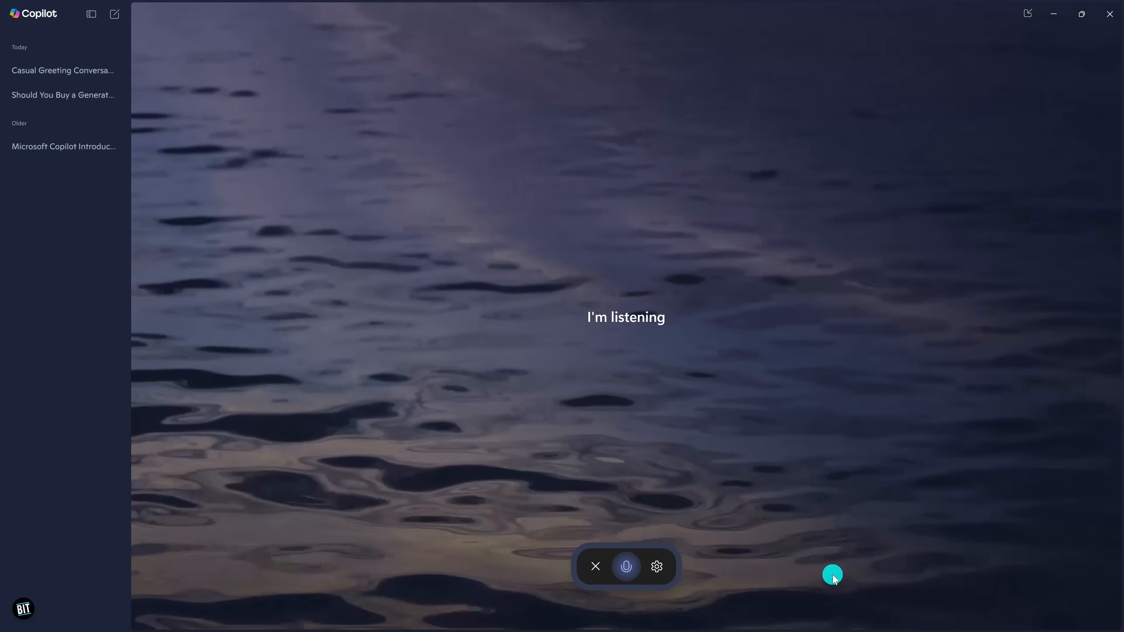
pyautogui.moveTo(595, 567)
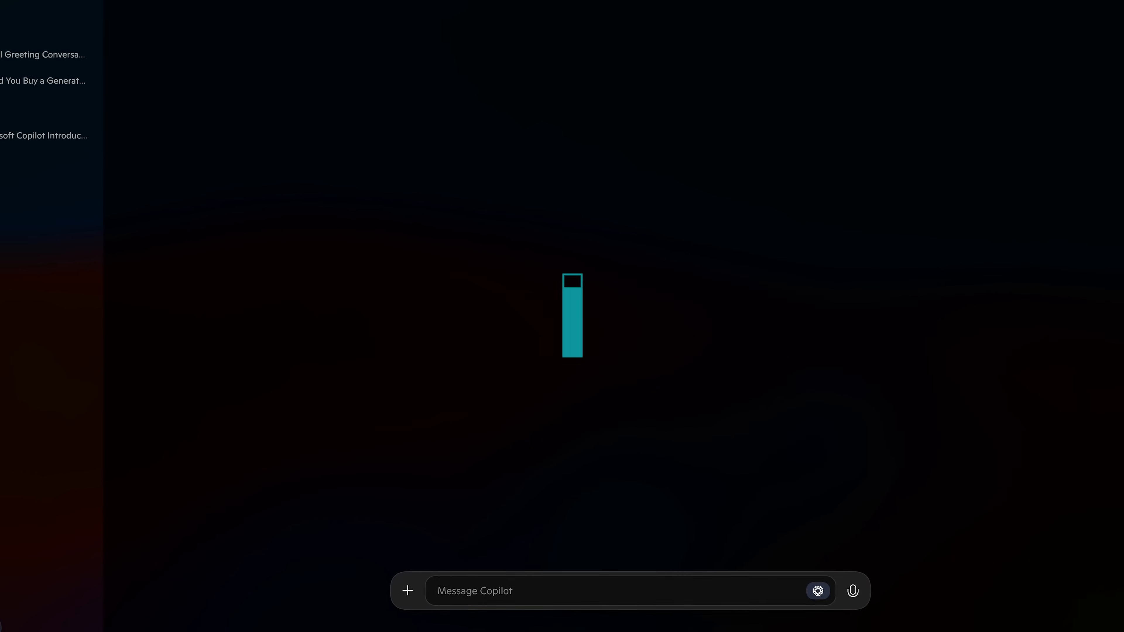
# - Ask "What are the top news headlines today in Australia" and get current stories
pyautogui.write('What are the top news headlines today in Australia')
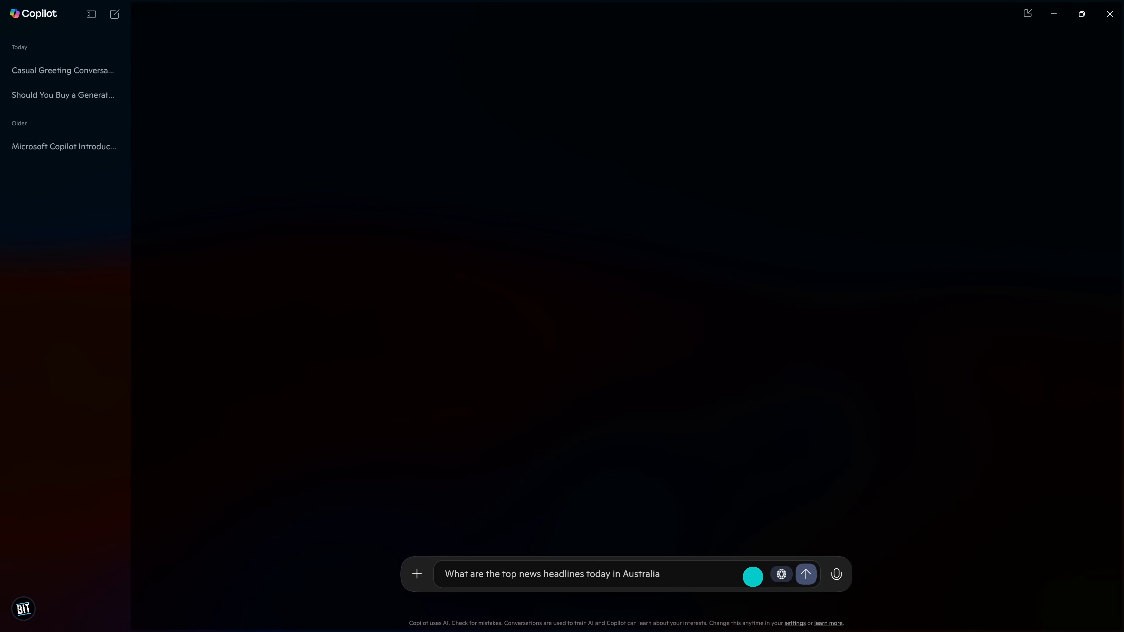
pyautogui.click(805, 575)
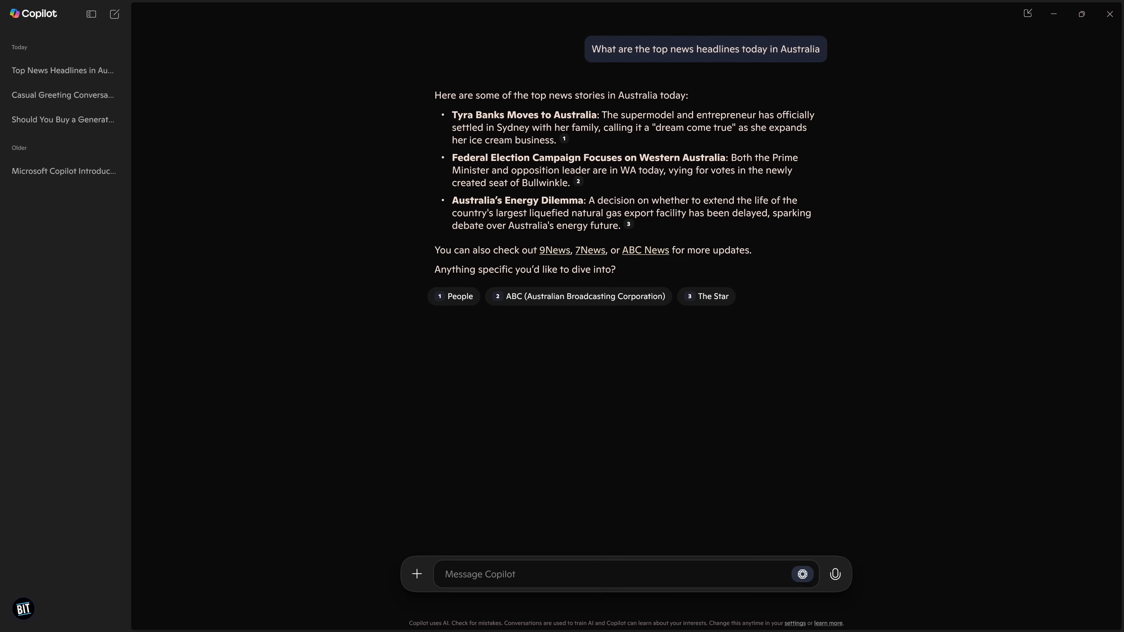
pyautogui.click(785, 574)
pyautogui.write('What are todays top news headlines for Formula 1')
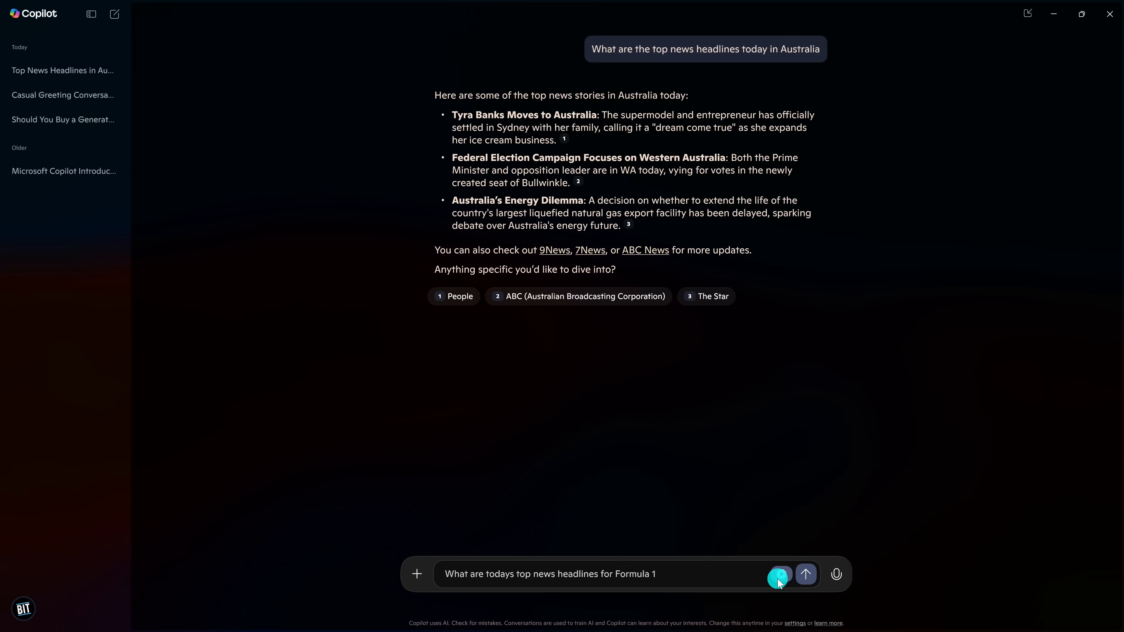
# - Send the Formula 1 headlines question, then draft one about the most recent Masters golf winner
pyautogui.click(805, 574)
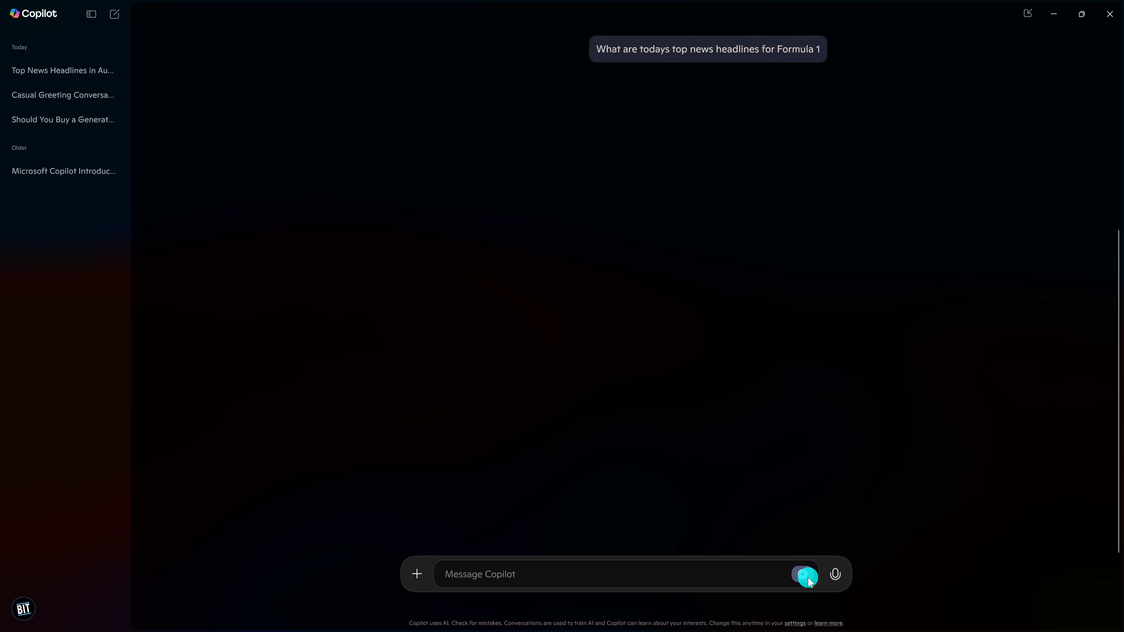
pyautogui.click(804, 575)
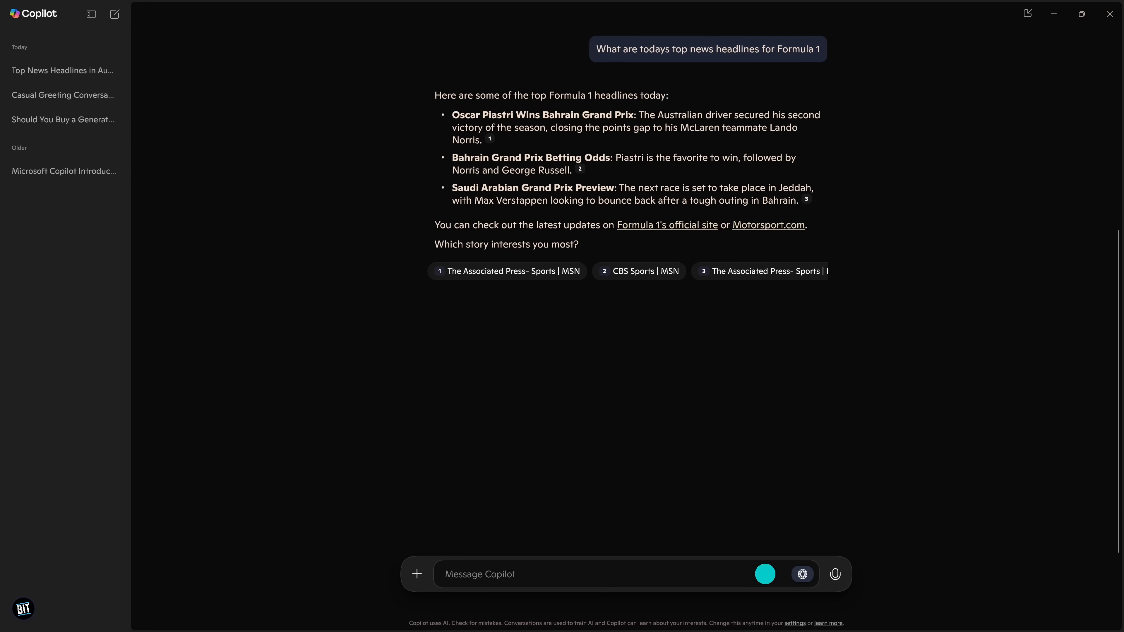
pyautogui.write('who was the most recent winner of the Masters golf tournament')
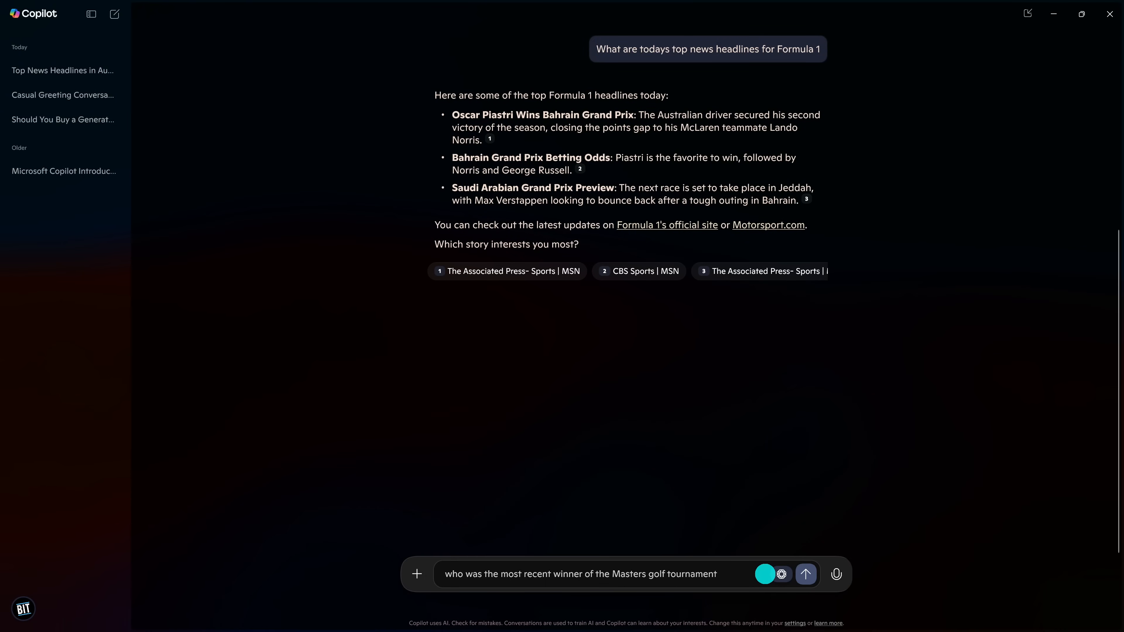
# - Ask who most recently won the Masters, then reply "yes I" about being a golf fan
pyautogui.click(805, 574)
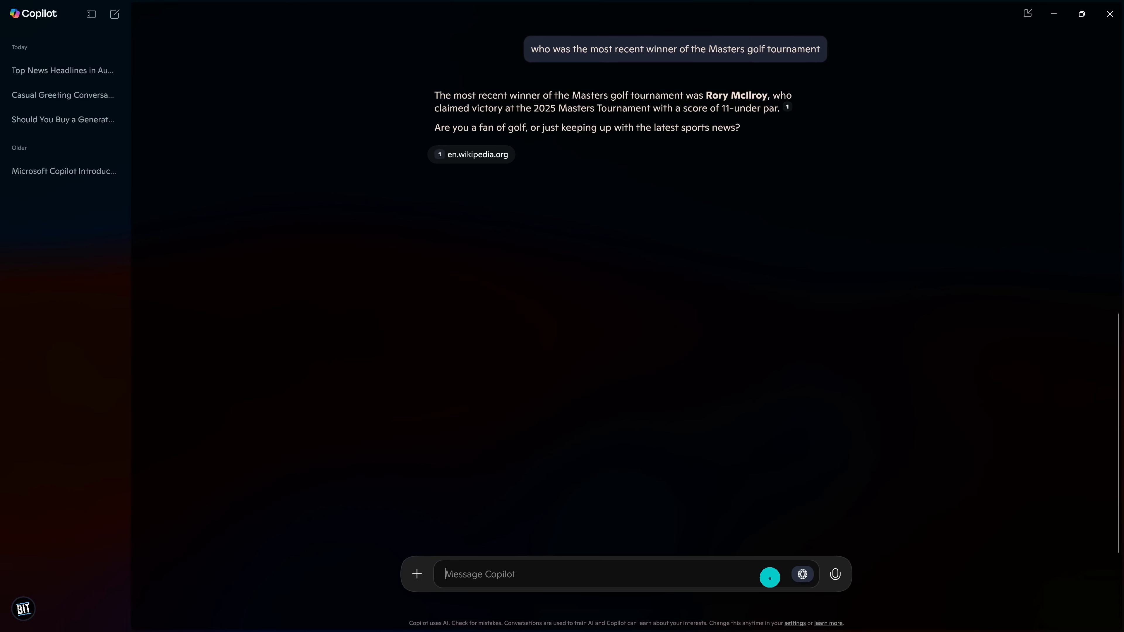
pyautogui.write('yes I am a fan of go')
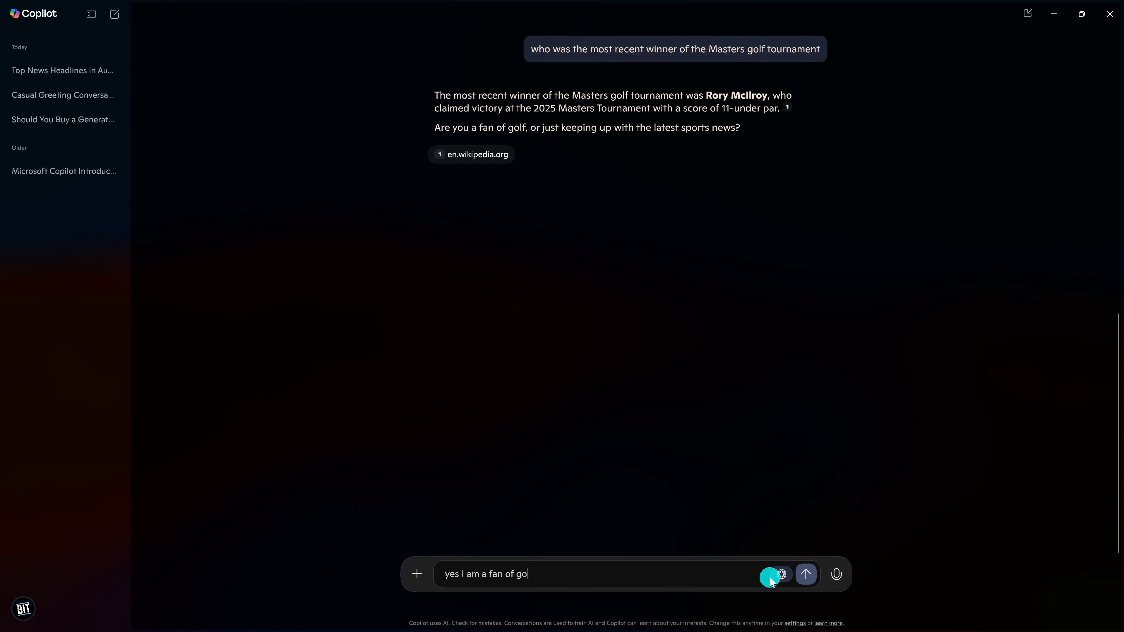
pyautogui.click(805, 574)
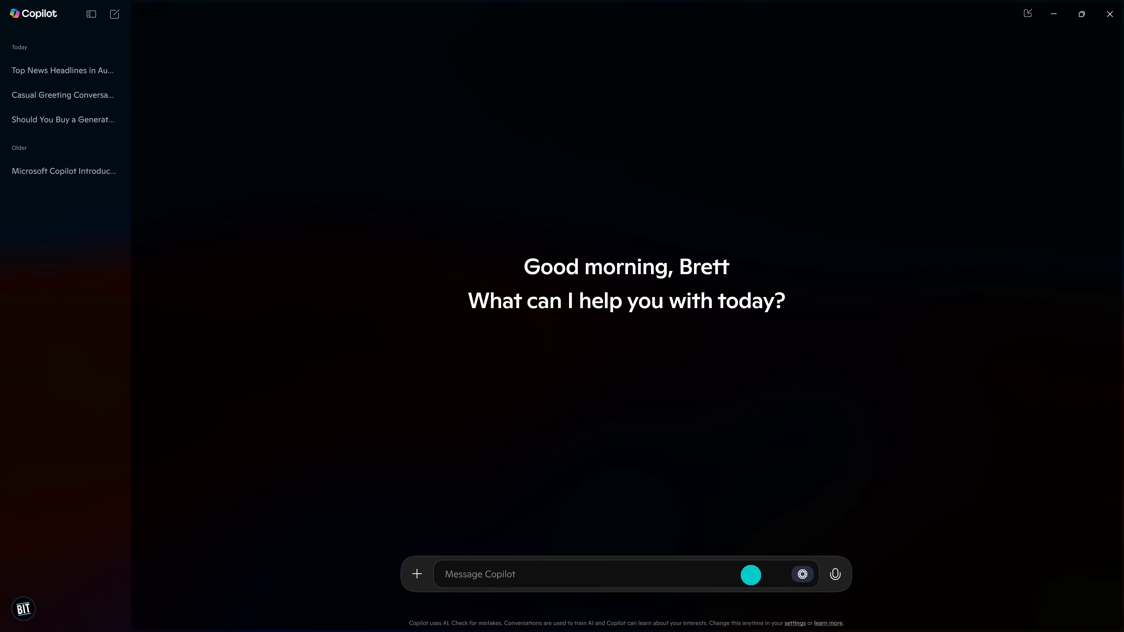
# - Ask "In 6-8 paragraphs can you tell me what is a large language model" and read the answer
pyautogui.write('In 6-8 paragraphs can you tell me what is a large language model')
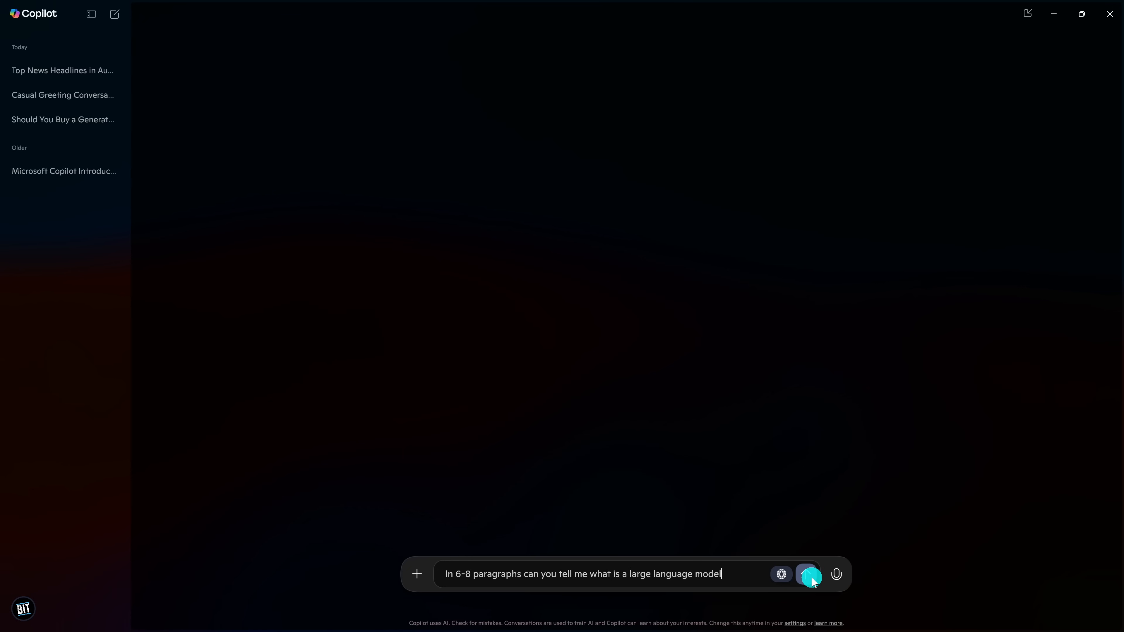
pyautogui.click(807, 574)
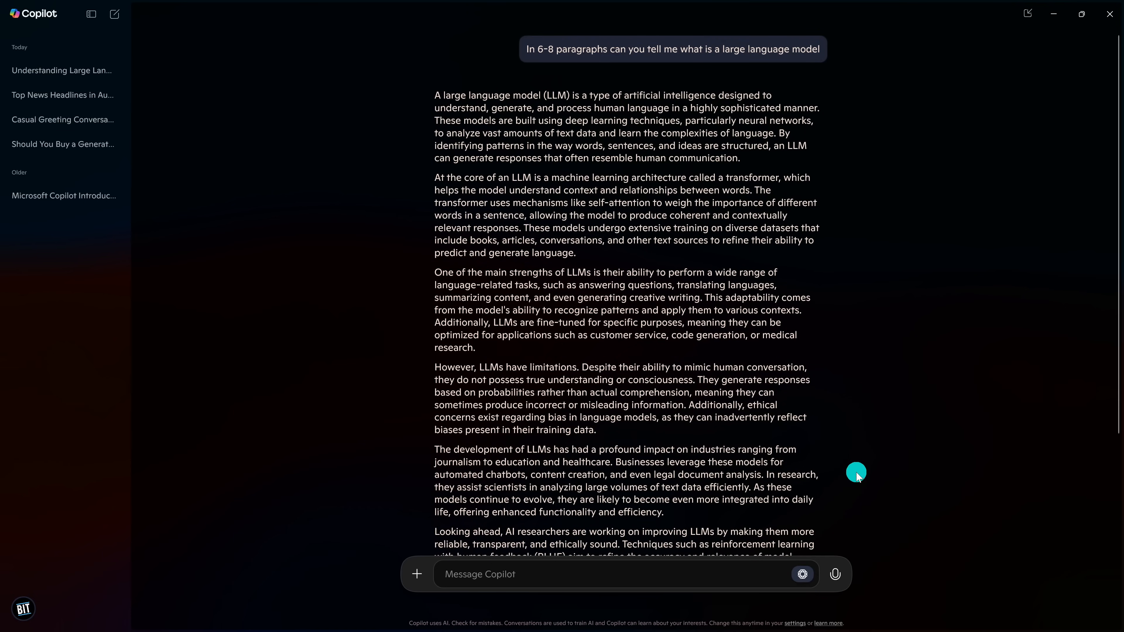
pyautogui.scroll(-3)
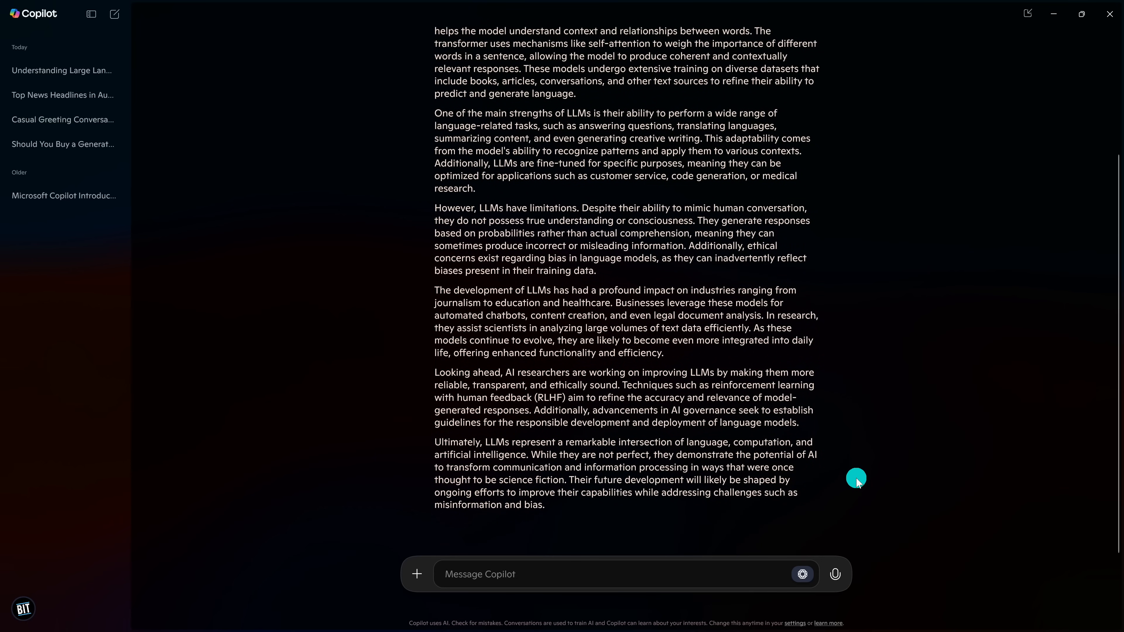